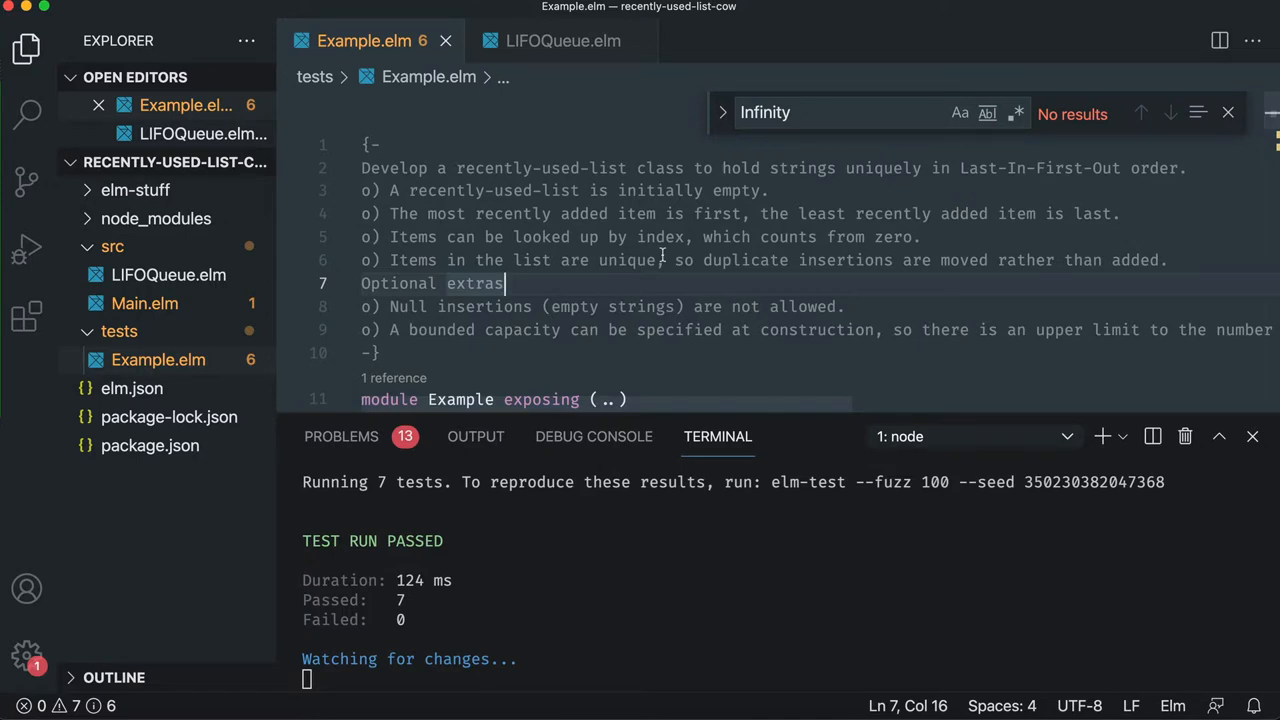
{"action": "mouse_move", "coordinate": [553, 222]}
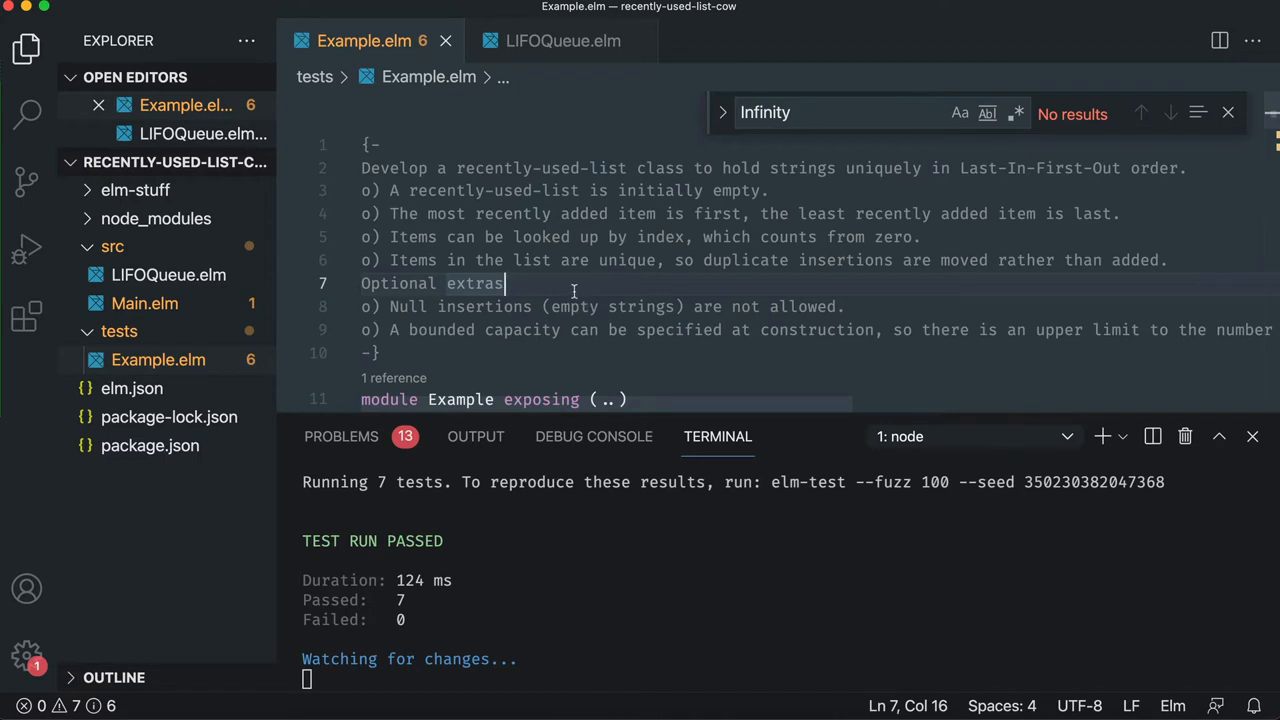
{"action": "mouse_move", "coordinate": [551, 273]}
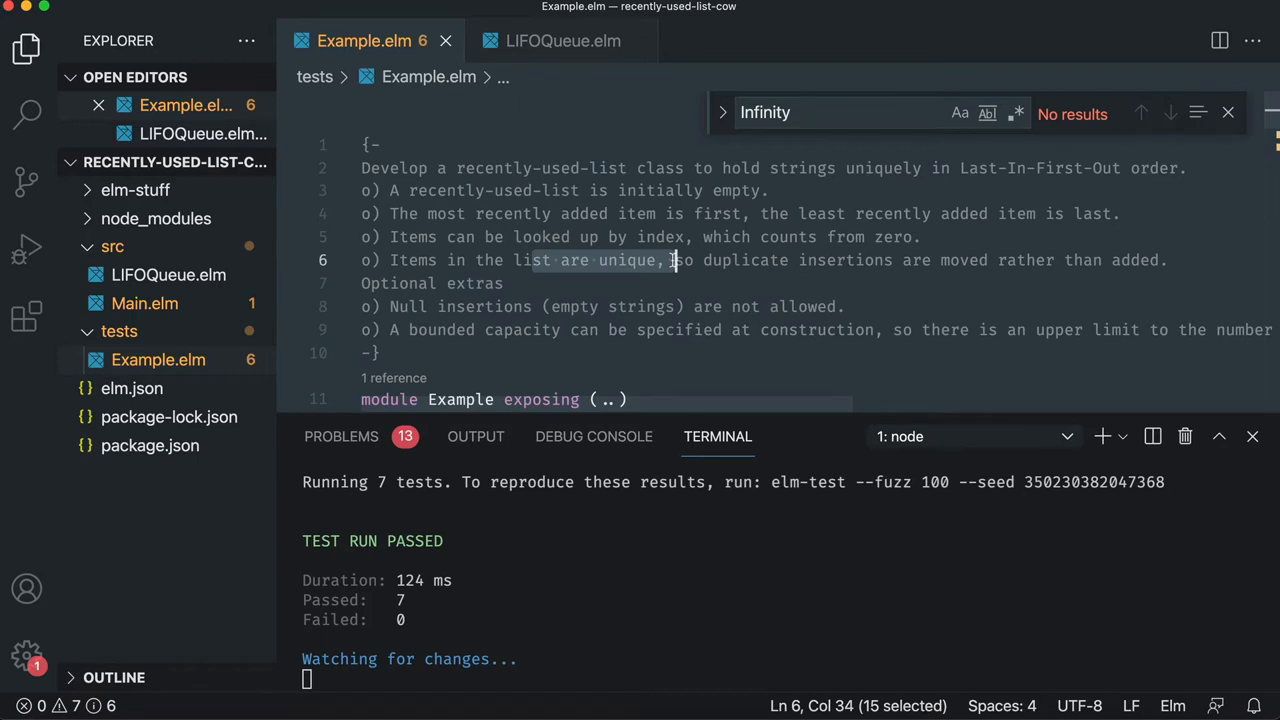
Check the Limit type's Infinity variant in LIFOQueue.elm, then scroll Example.elm to its imports.
{"action": "left_click", "coordinate": [562, 41]}
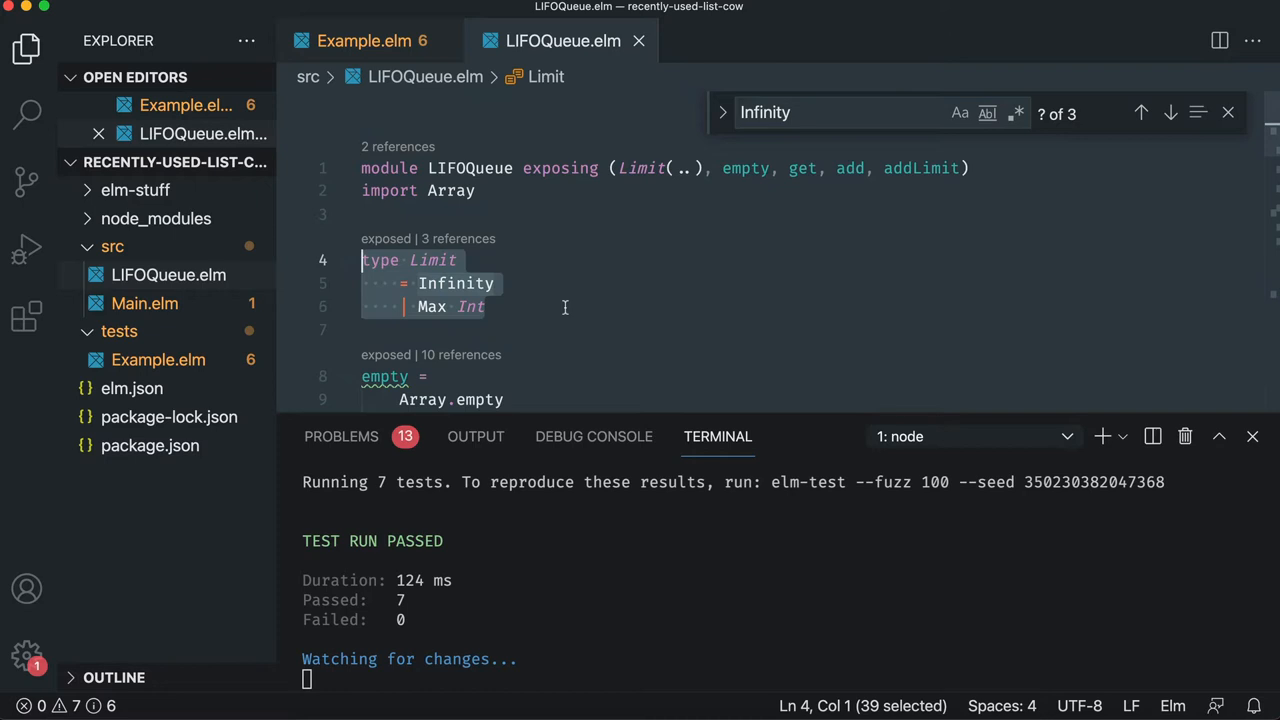
{"action": "double_click", "coordinate": [455, 283]}
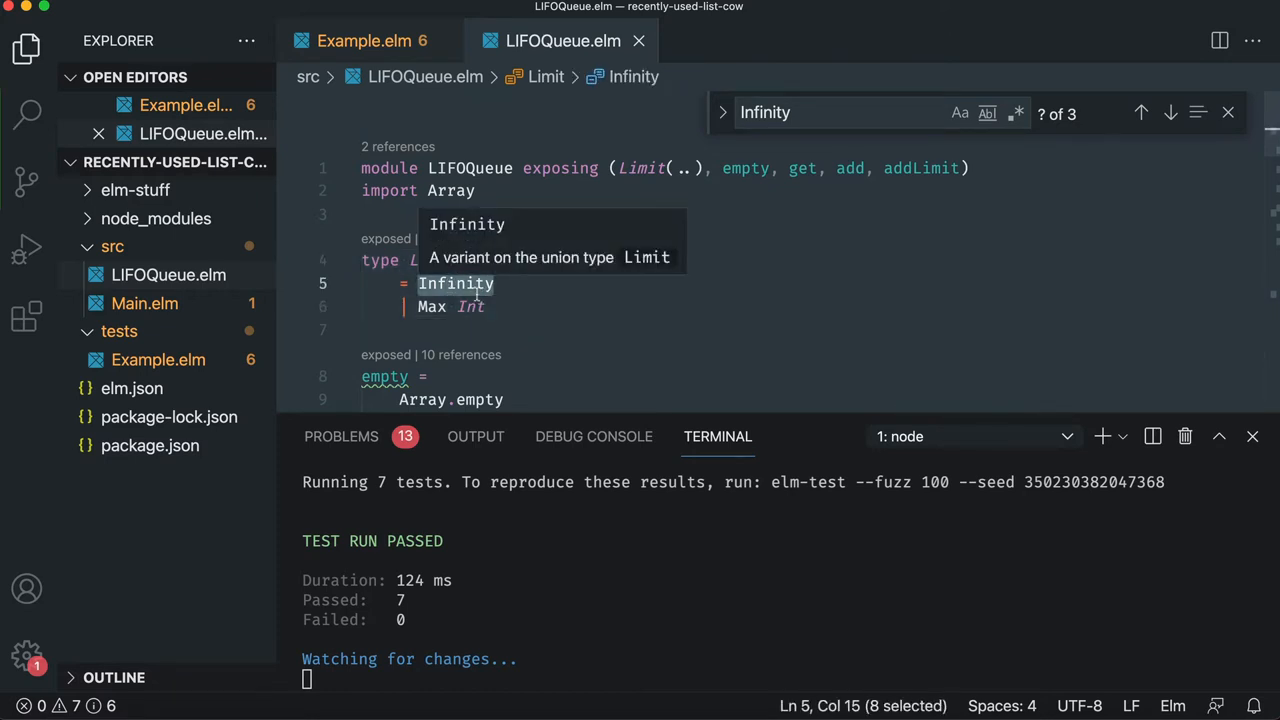
{"action": "left_click", "coordinate": [363, 40]}
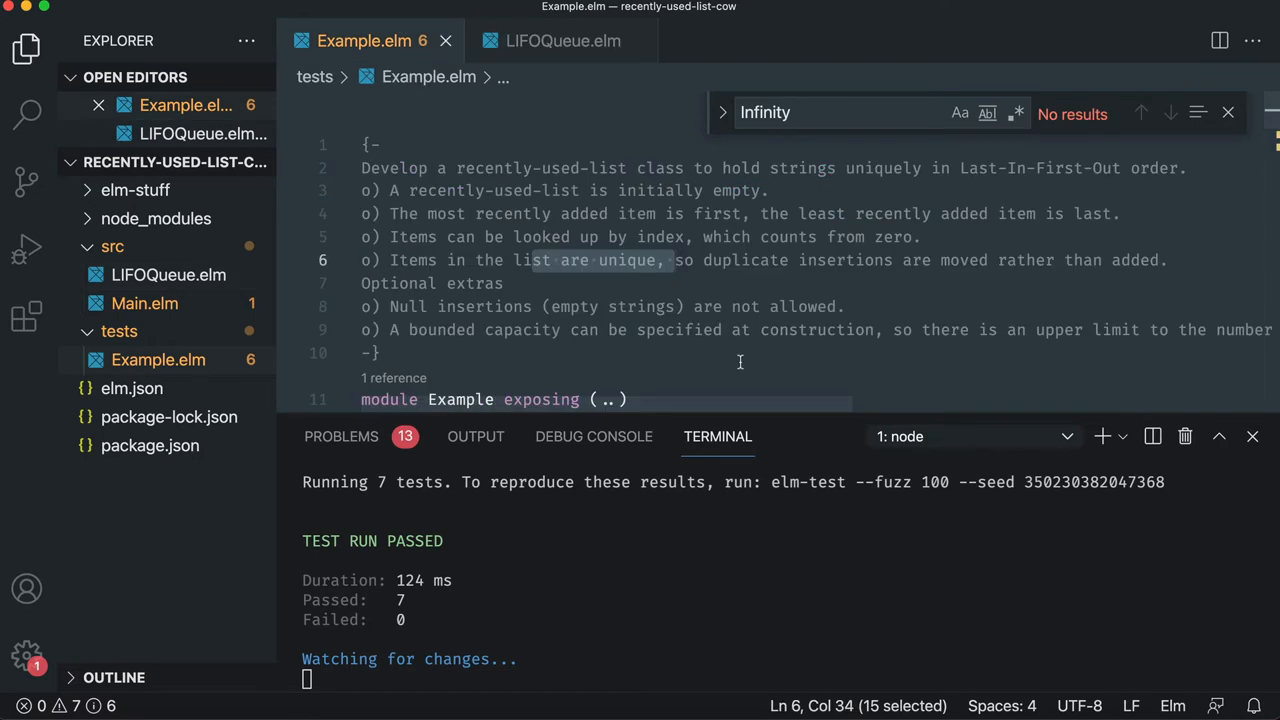
{"action": "scroll", "scroll_direction": "down", "scroll_amount": 3}
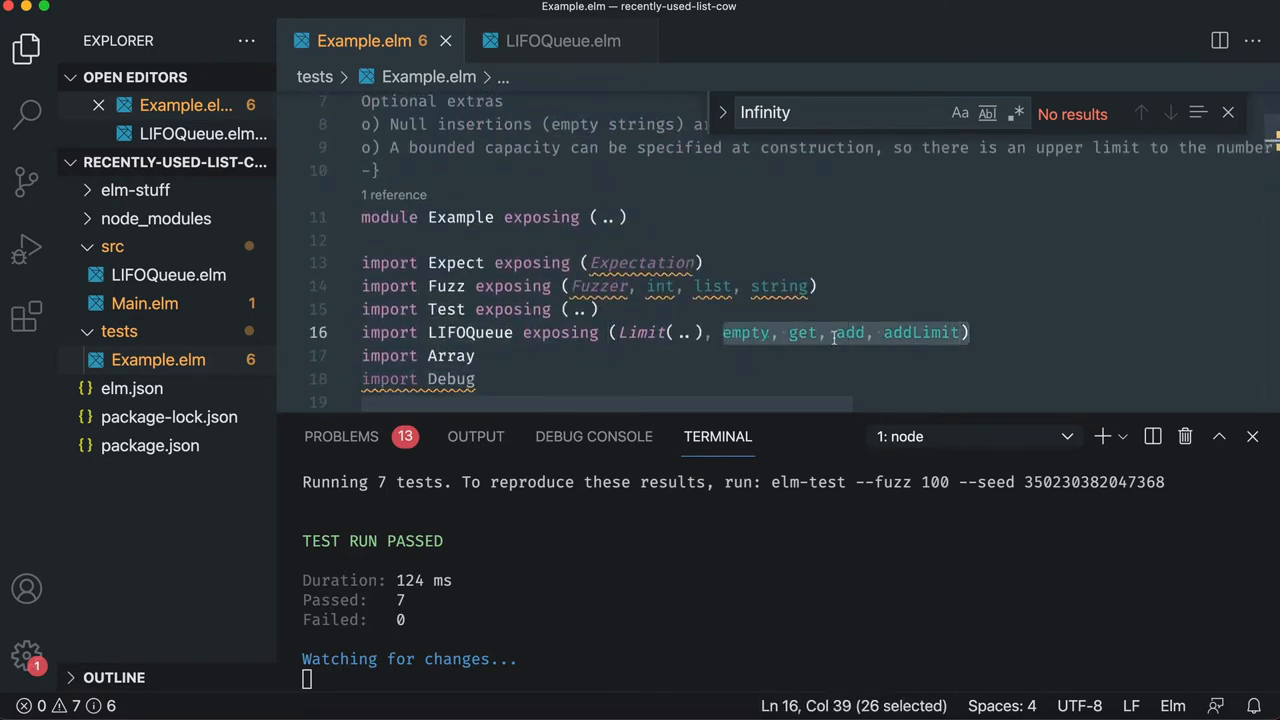
{"action": "mouse_move", "coordinate": [849, 332]}
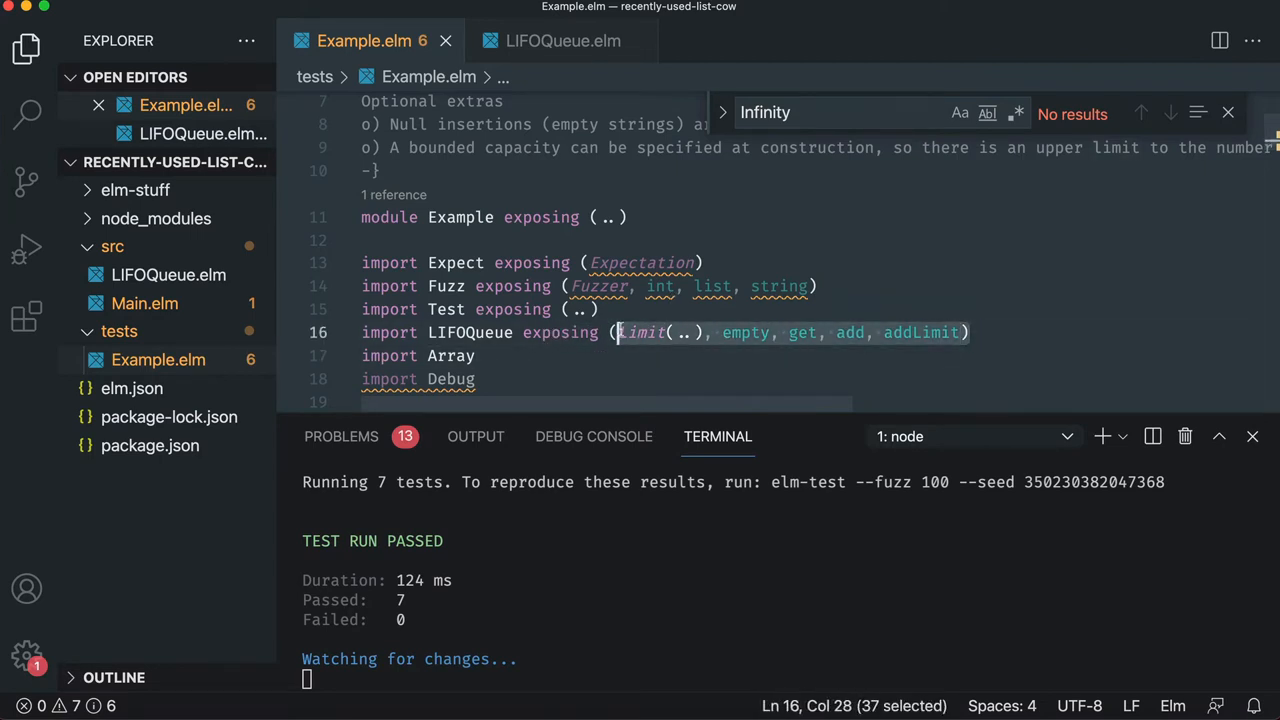
{"action": "mouse_move", "coordinate": [818, 372]}
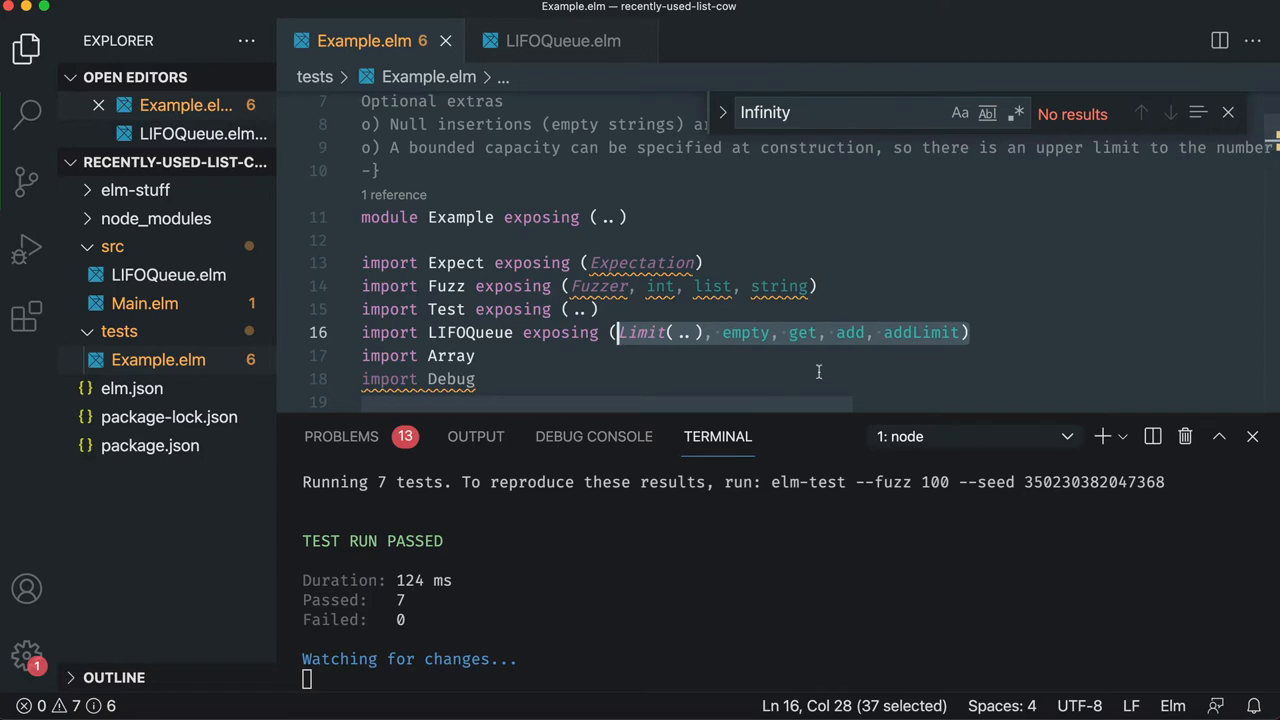
{"action": "mouse_move", "coordinate": [615, 308]}
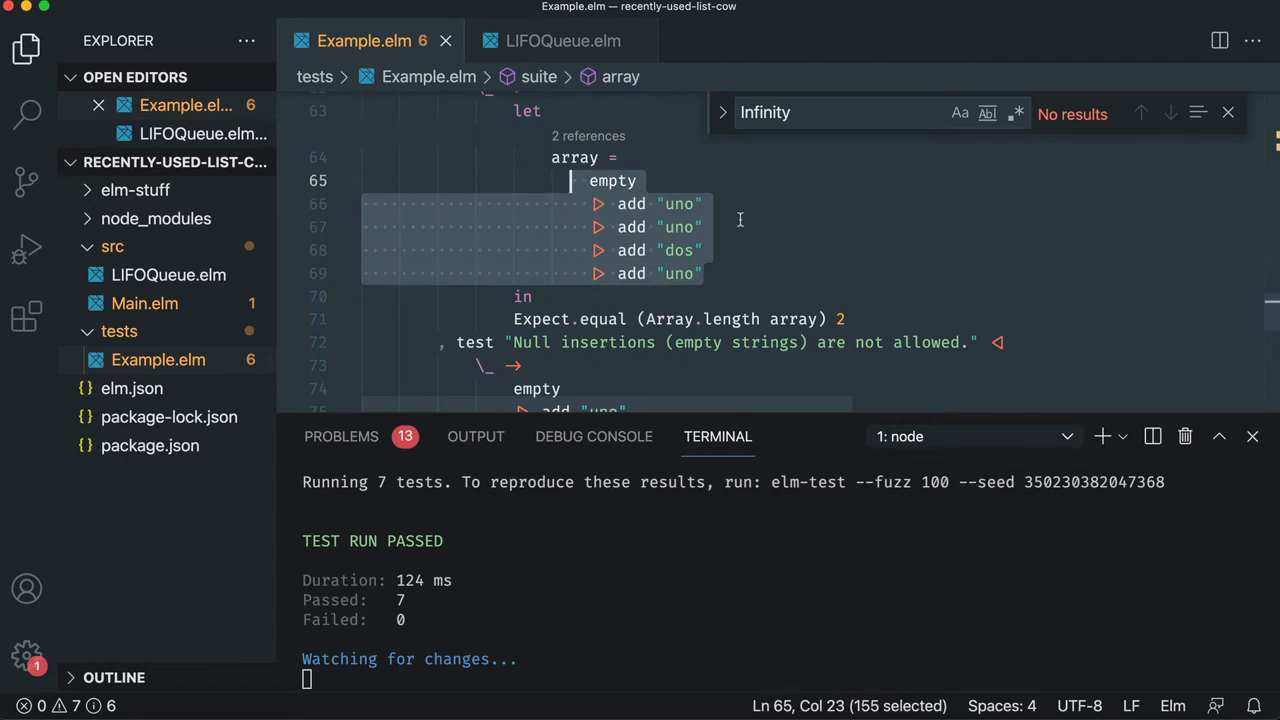
{"action": "mouse_move", "coordinate": [730, 266]}
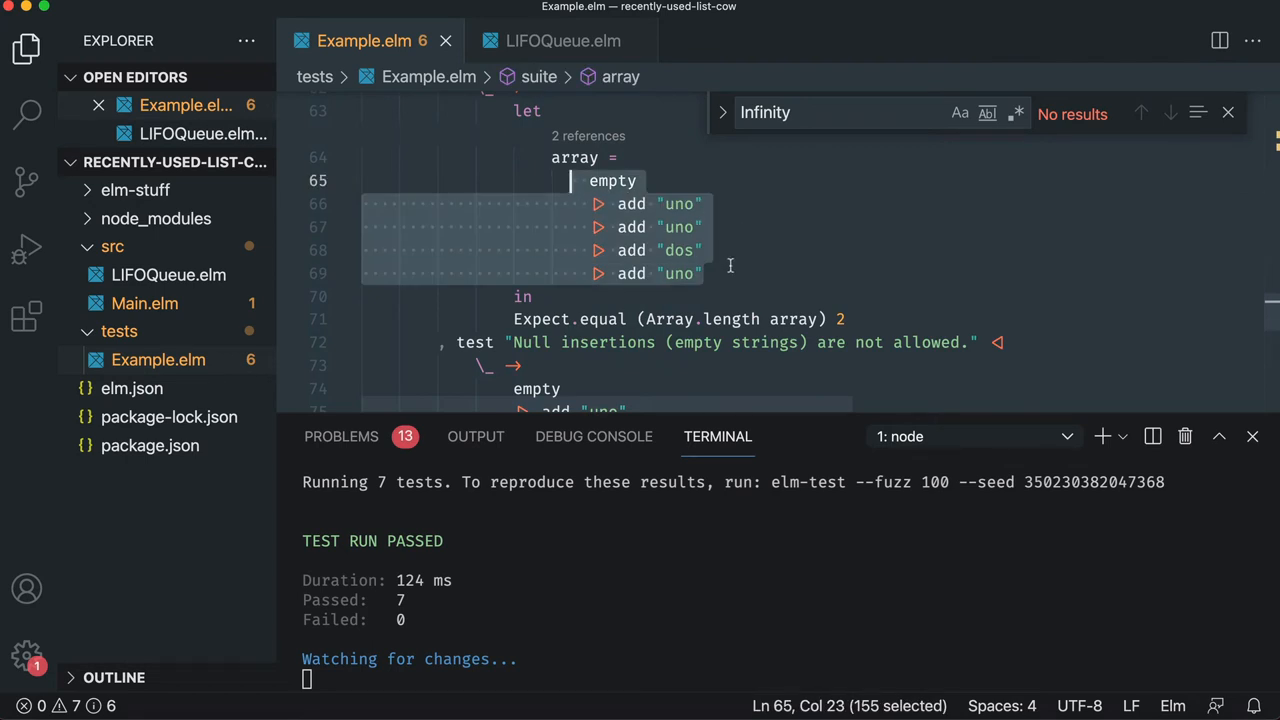
{"action": "scroll", "scroll_direction": "down", "scroll_amount": 3}
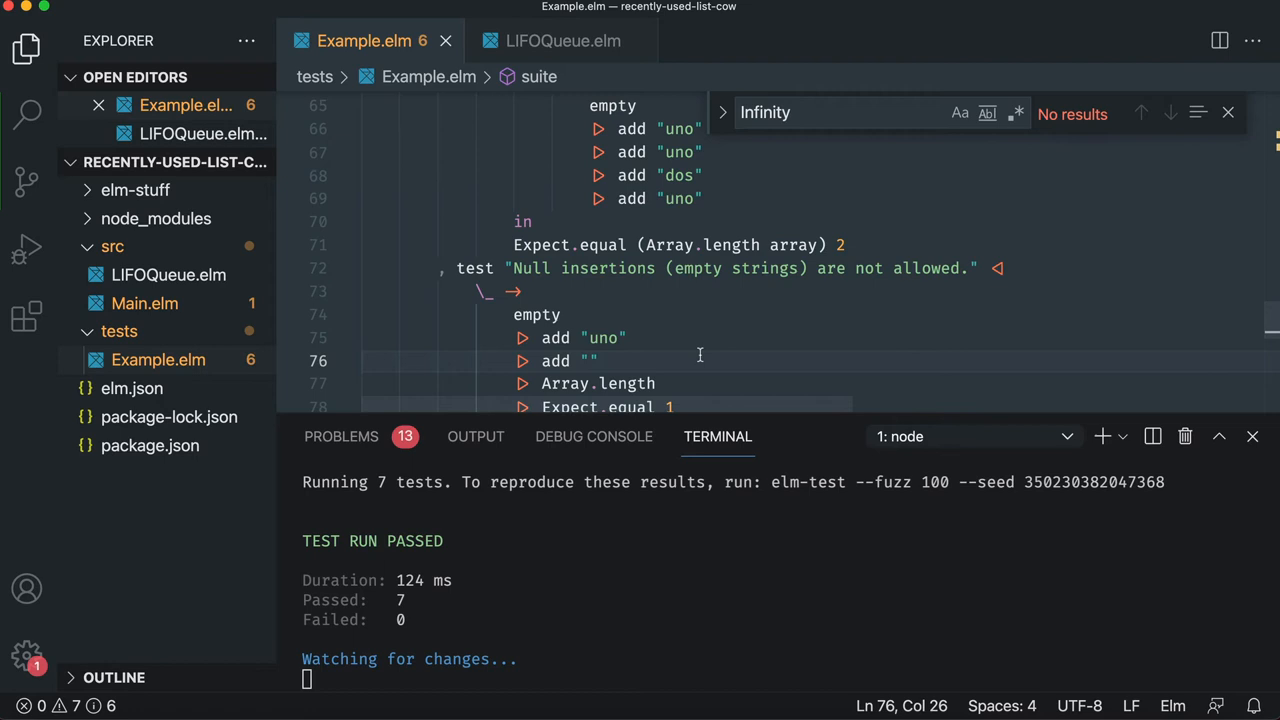
{"action": "mouse_move", "coordinate": [618, 218]}
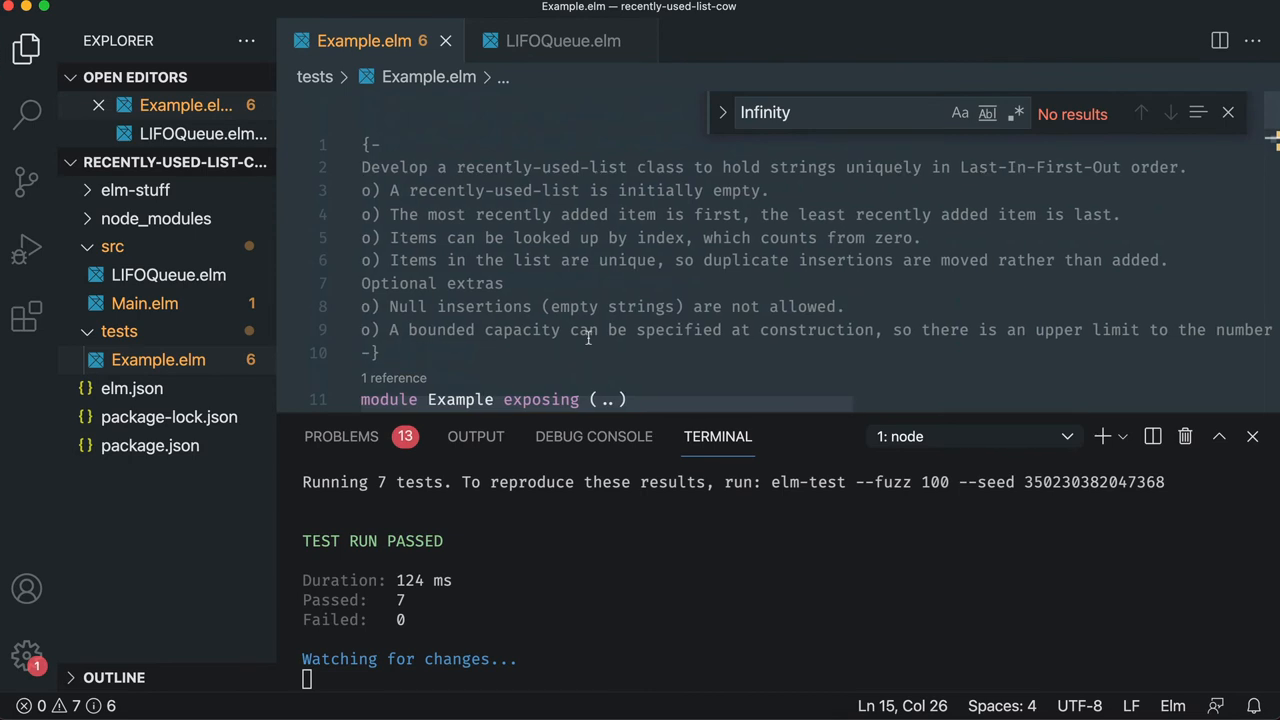
{"action": "mouse_move", "coordinate": [434, 354]}
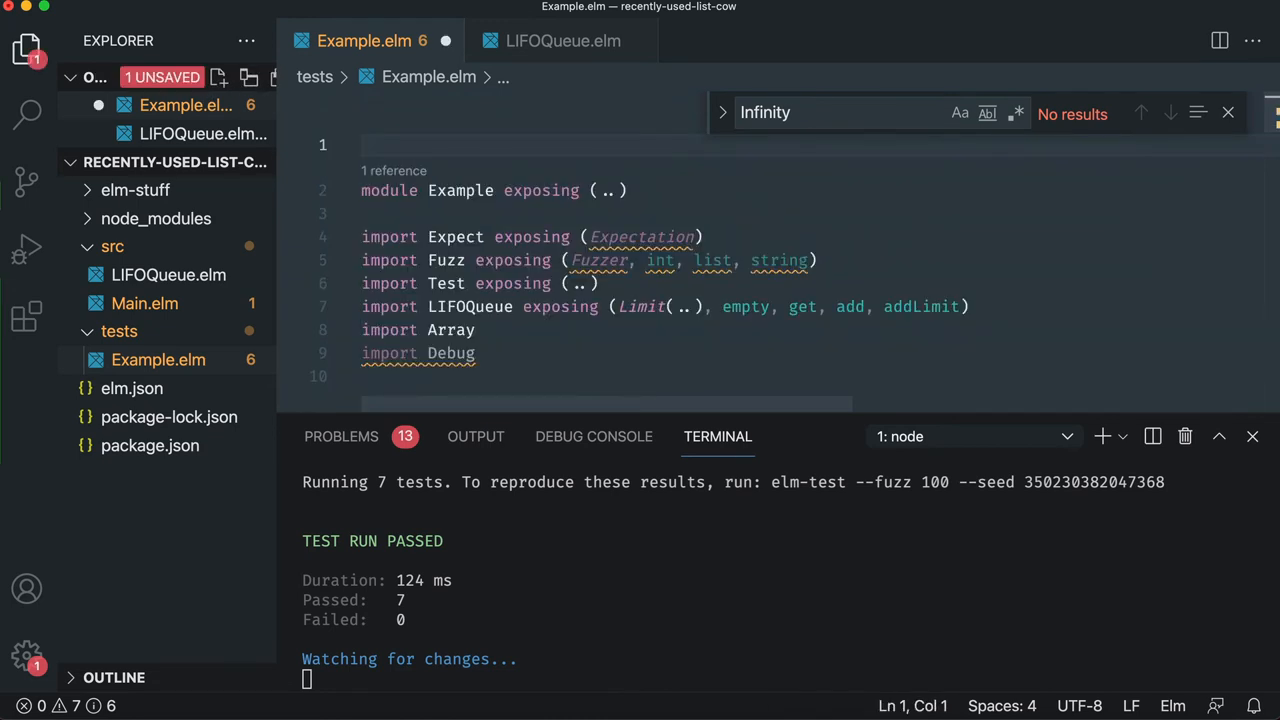
Type '??' on the first line of Example.elm in place of the comment.
{"action": "type", "text": "??"}
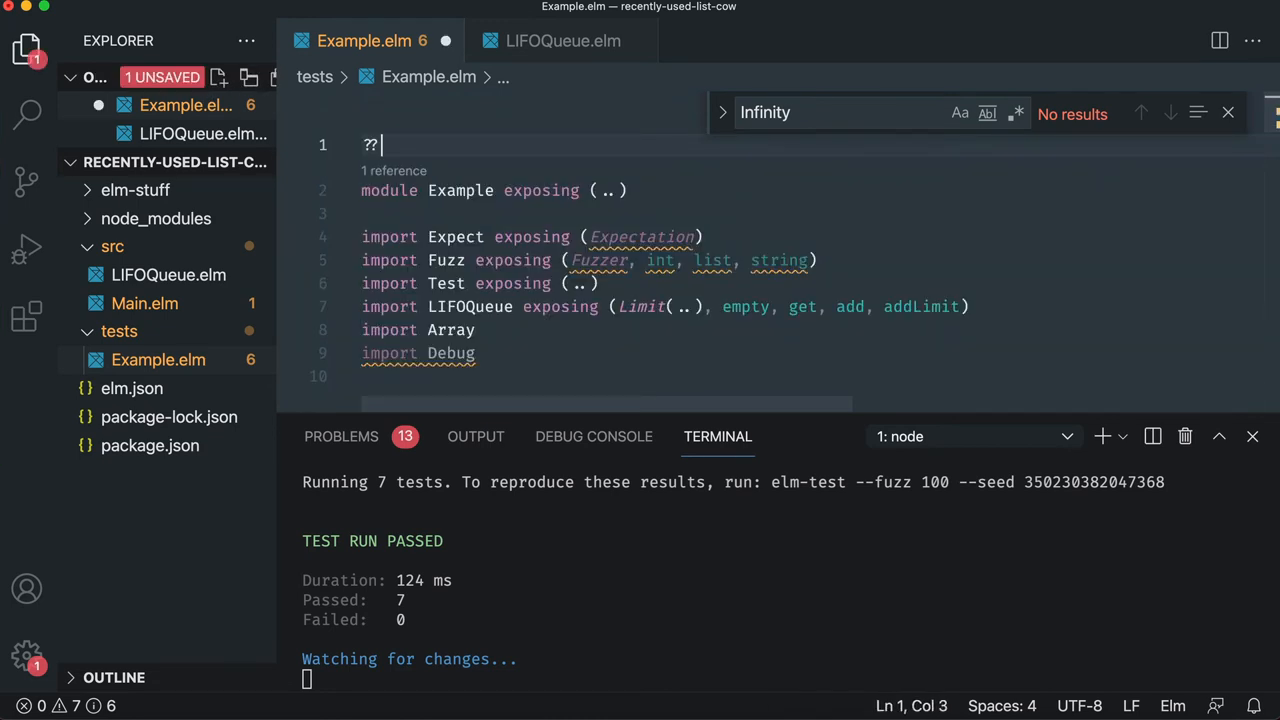